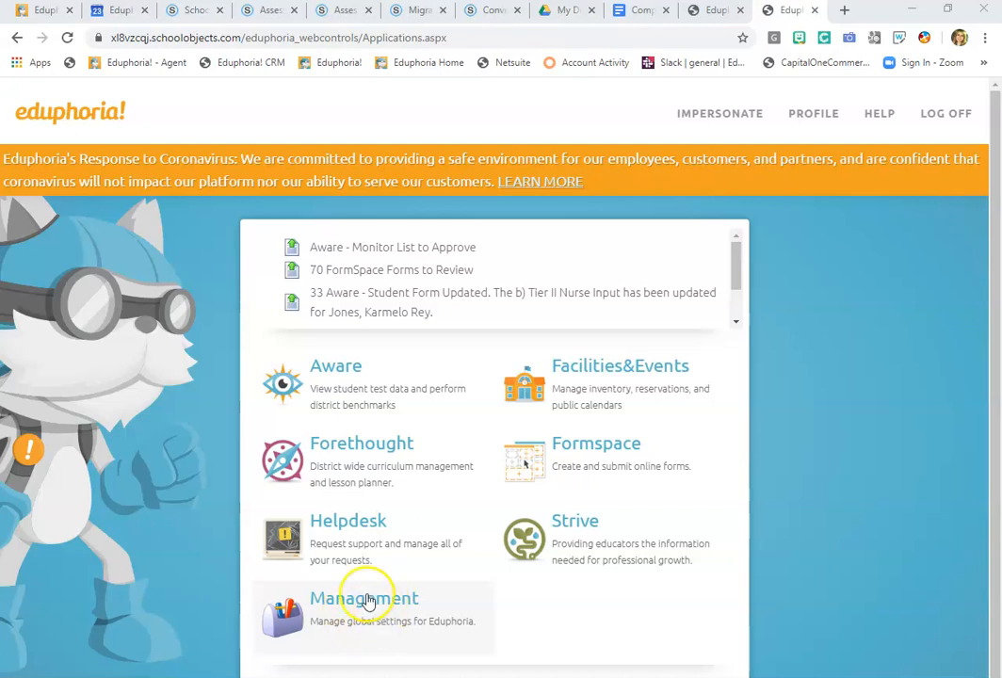
Open Management and go to Import Student Passwords under Roster Management
left_click(366, 598)
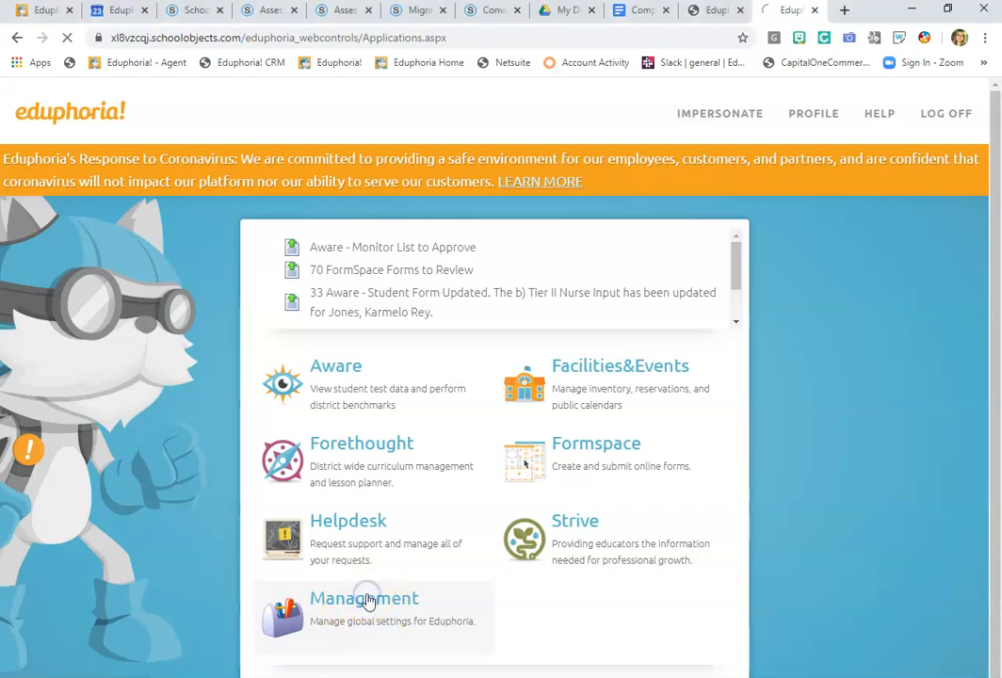
left_click(361, 598)
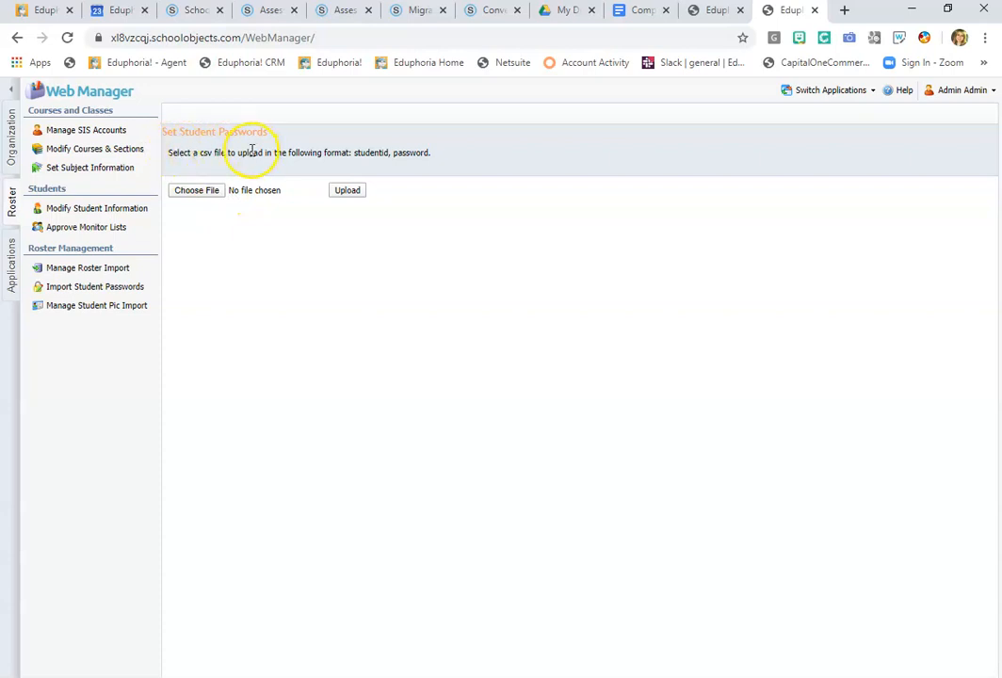
mouse_move(366, 152)
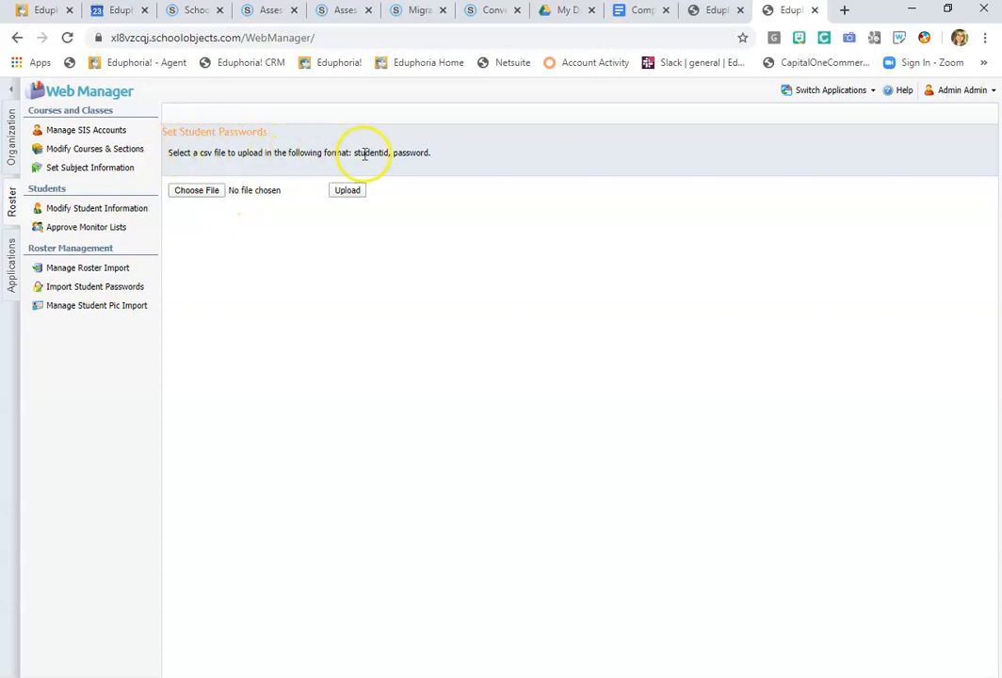
mouse_move(452, 158)
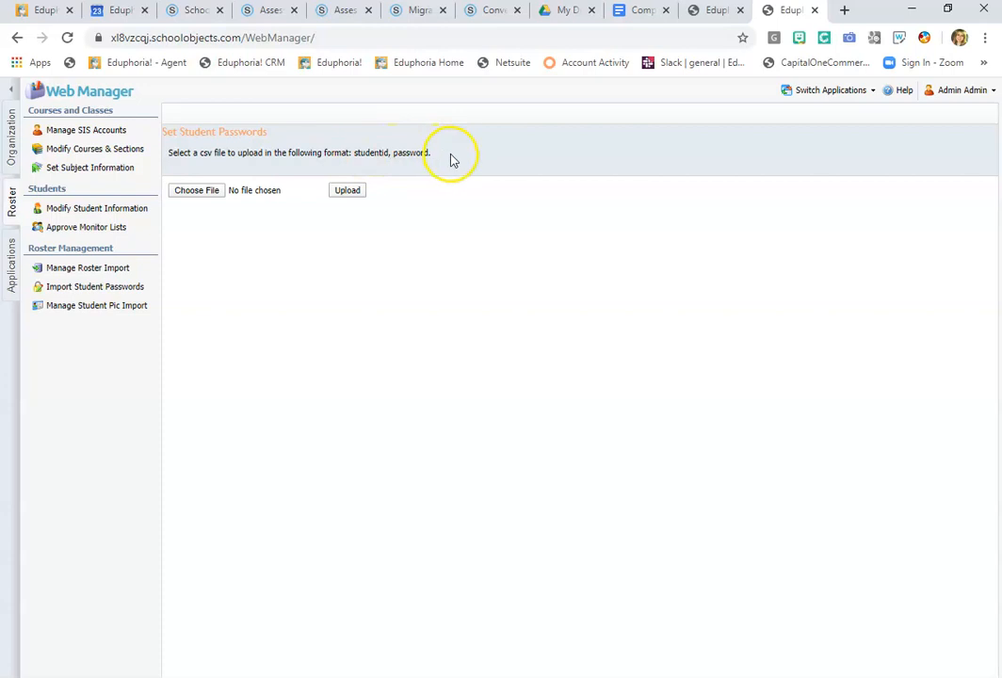
mouse_move(476, 173)
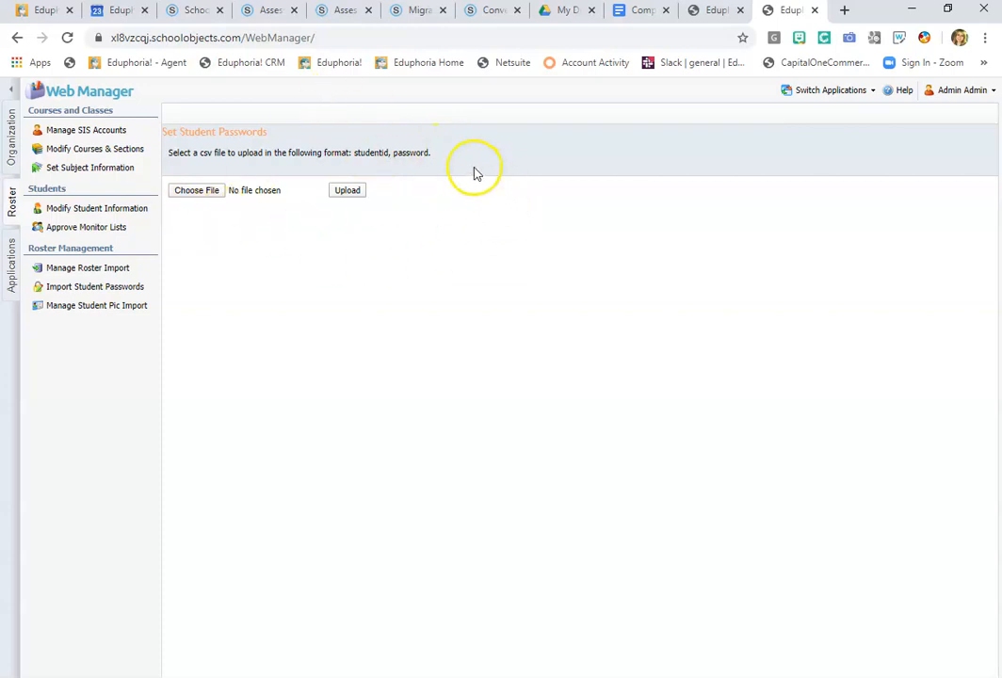
mouse_move(386, 203)
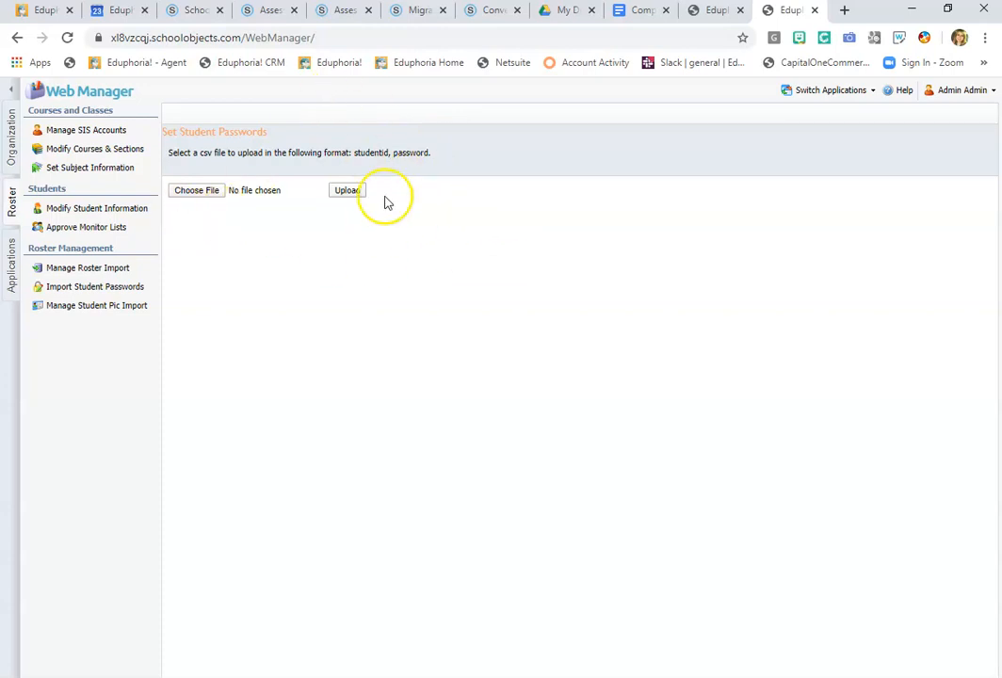
mouse_move(420, 167)
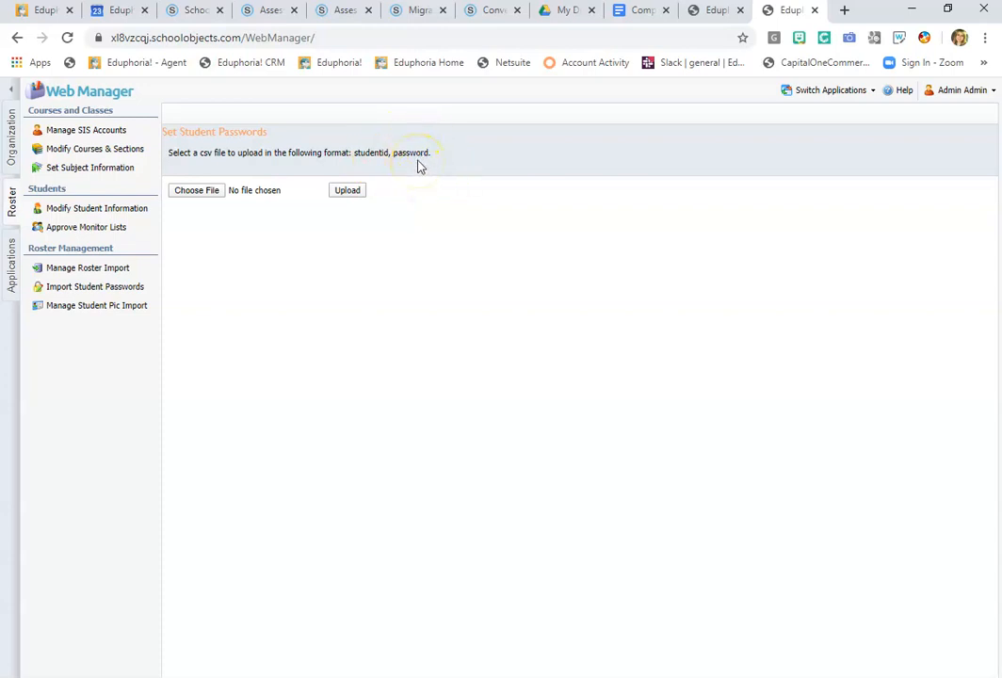
mouse_move(414, 202)
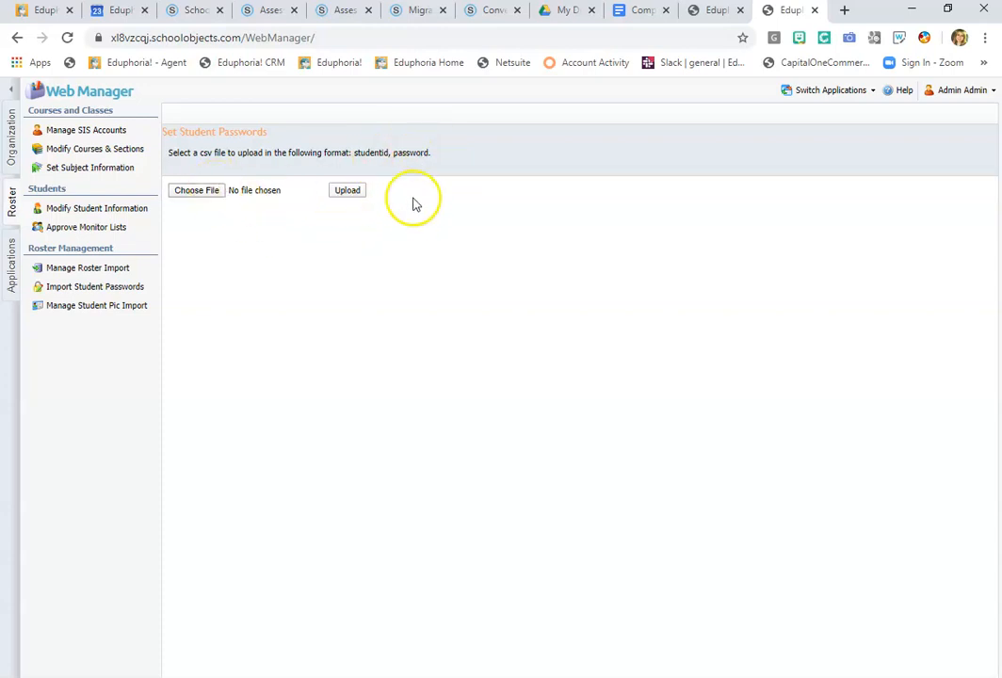
mouse_move(440, 297)
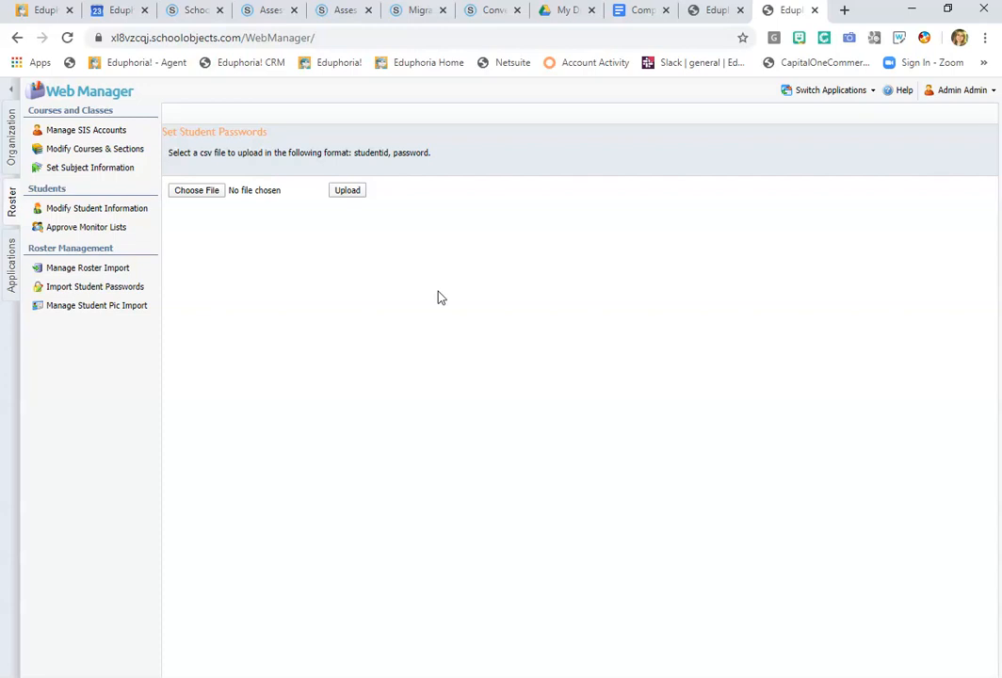
mouse_move(911, 130)
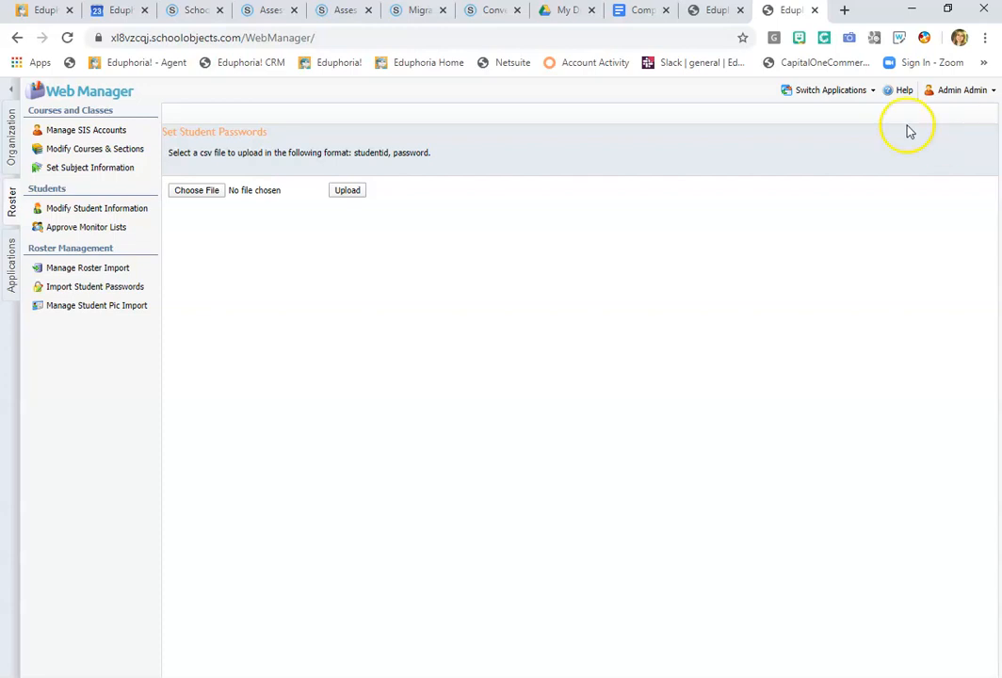
Switch to the Aware application and show its Students area
left_click(824, 90)
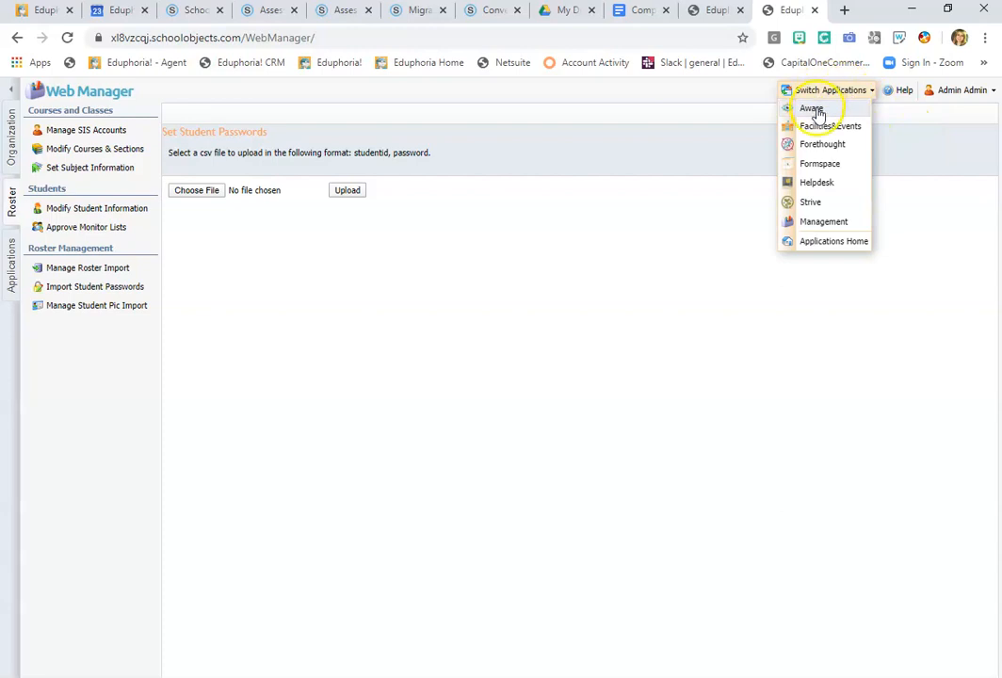
left_click(810, 110)
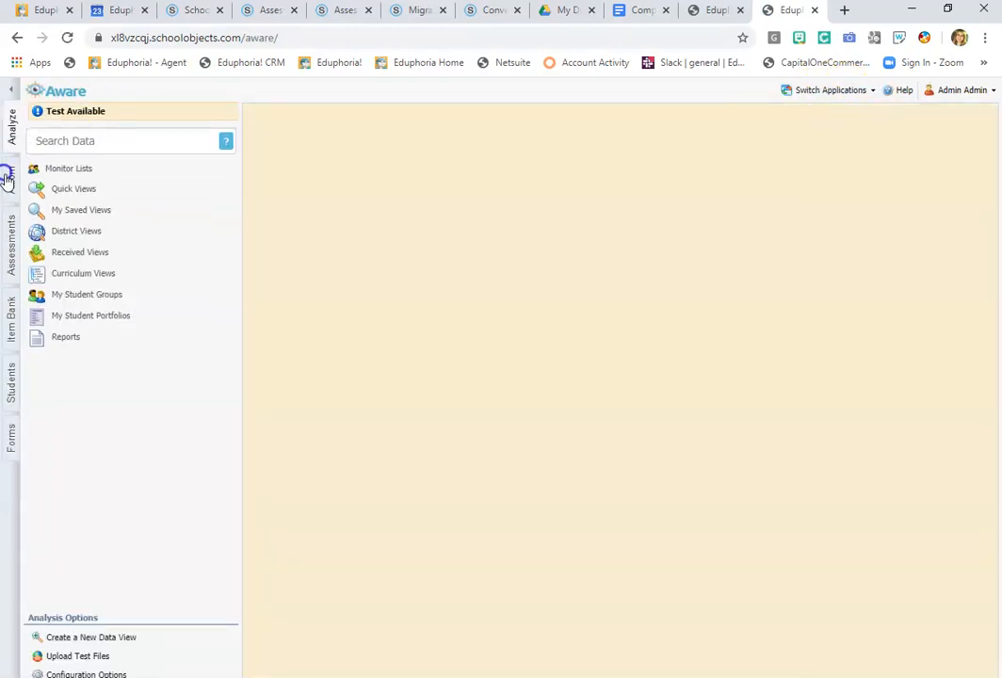
mouse_move(13, 385)
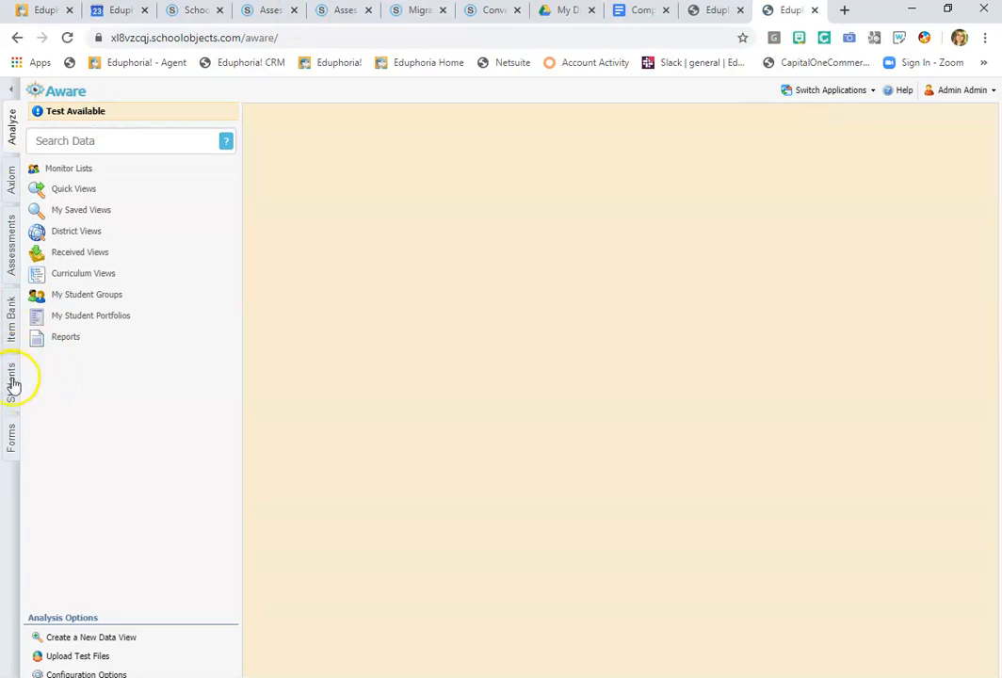
left_click(12, 383)
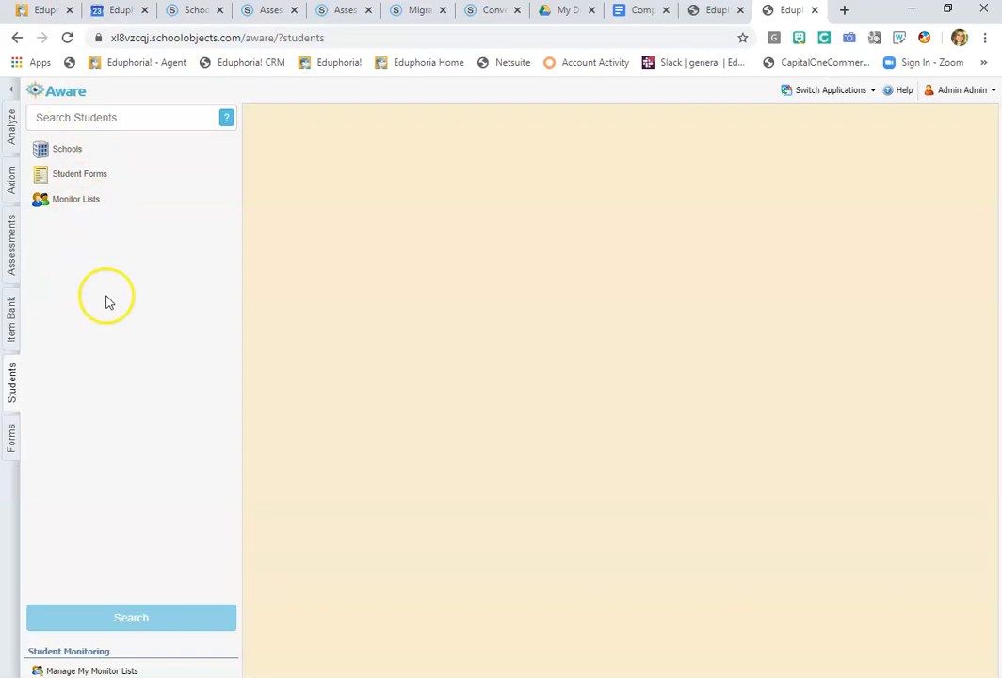
type("smith")
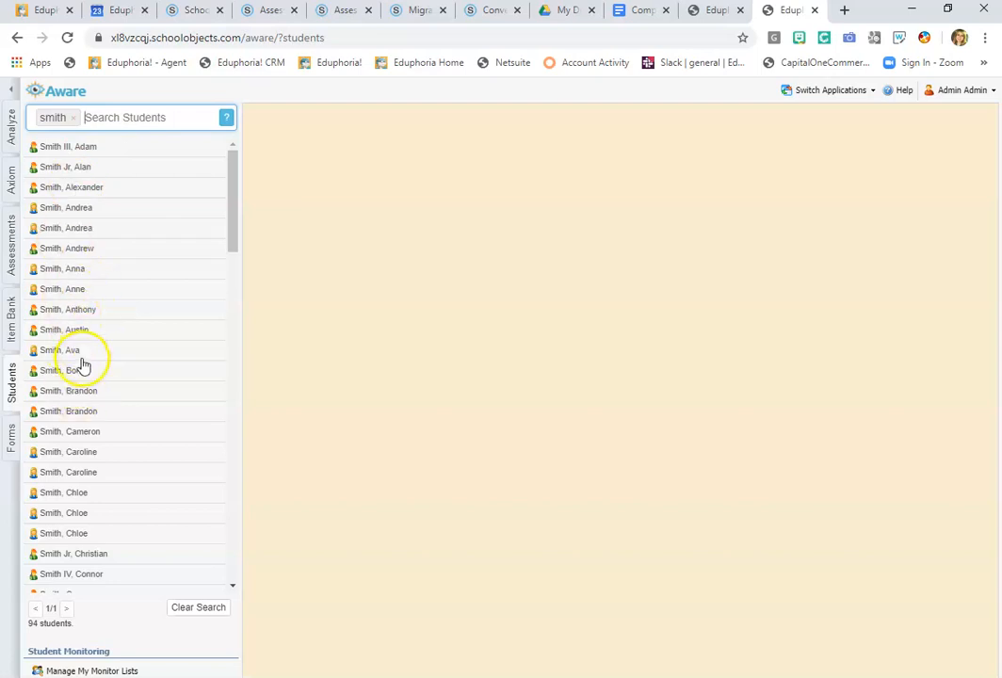
left_click(68, 370)
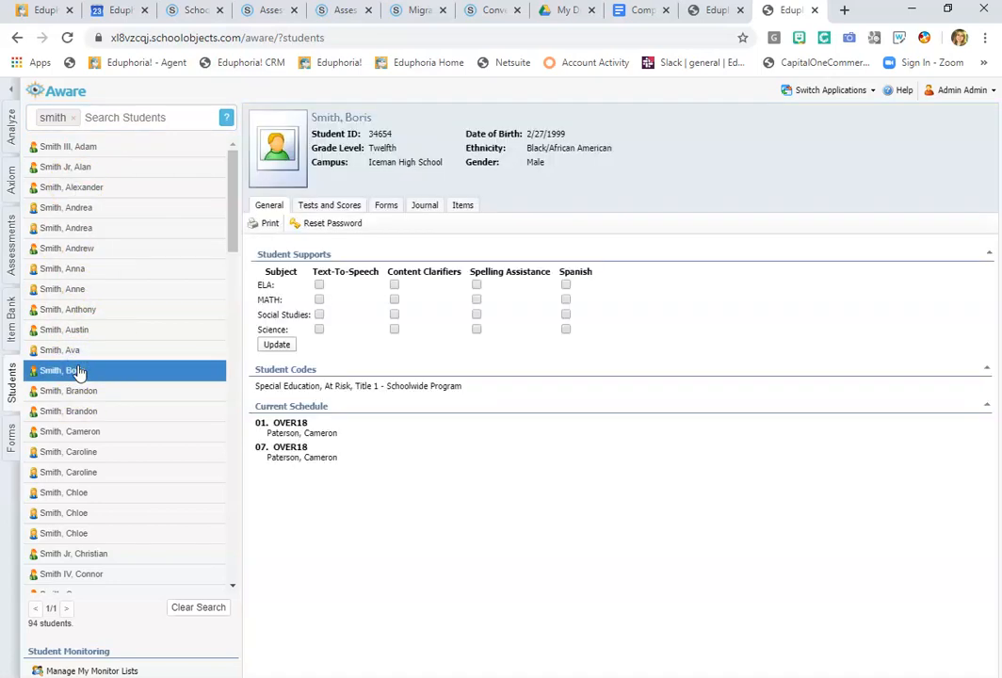
mouse_move(332, 223)
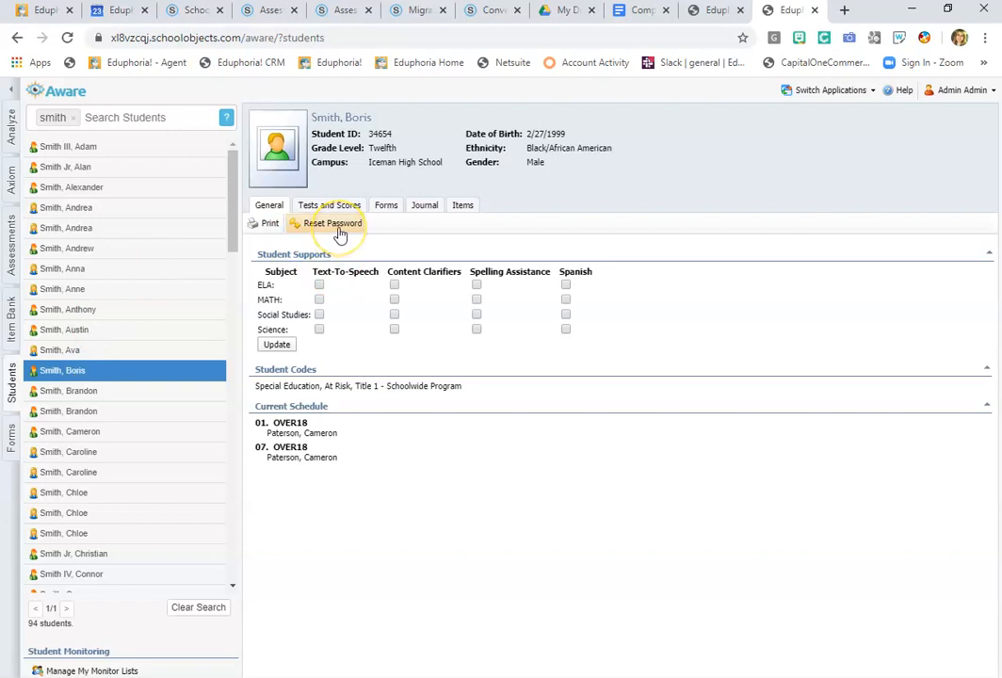
mouse_move(343, 228)
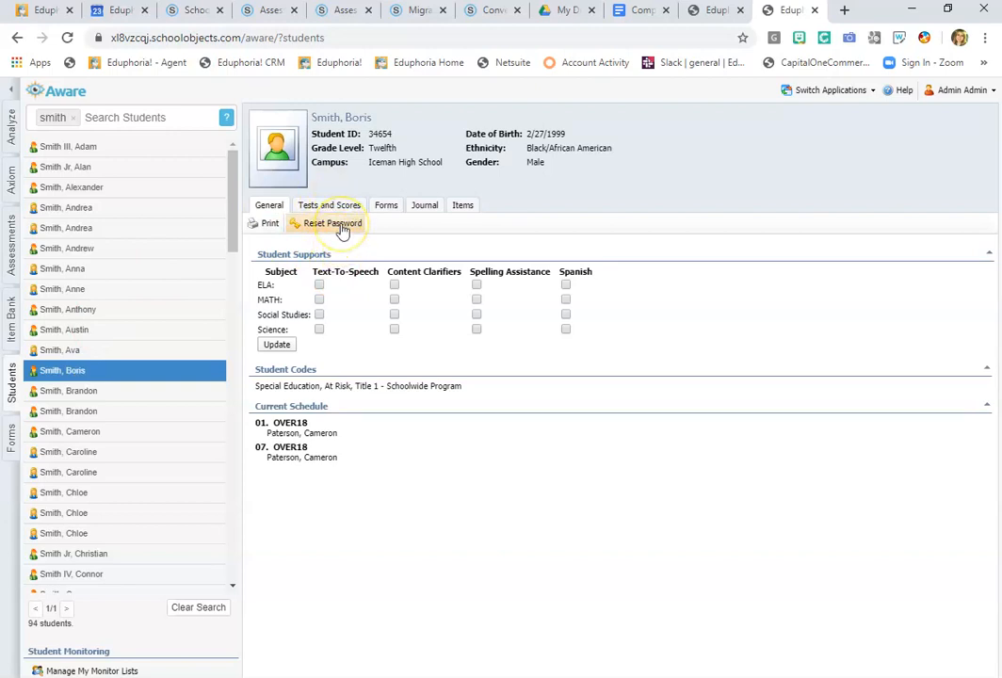
mouse_move(342, 226)
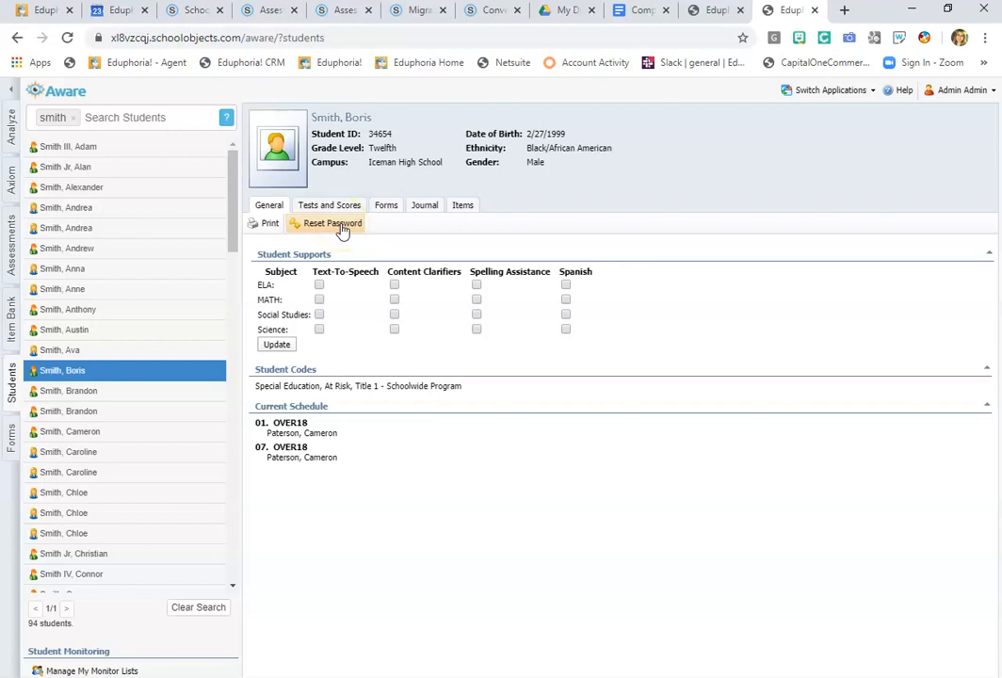
left_click(331, 223)
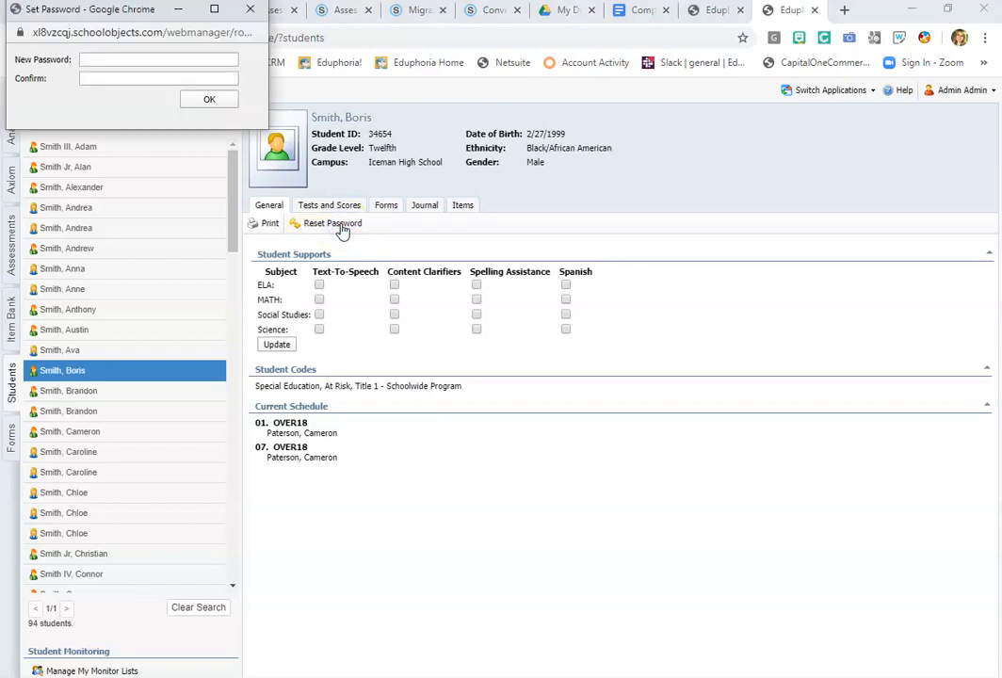
left_click(157, 59)
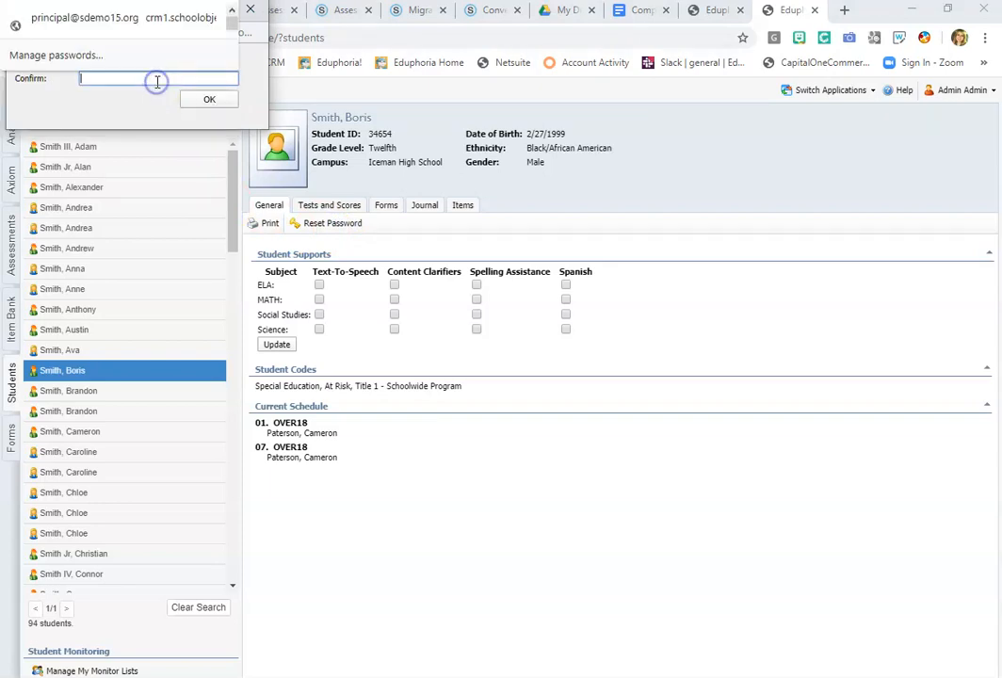
left_click(209, 99)
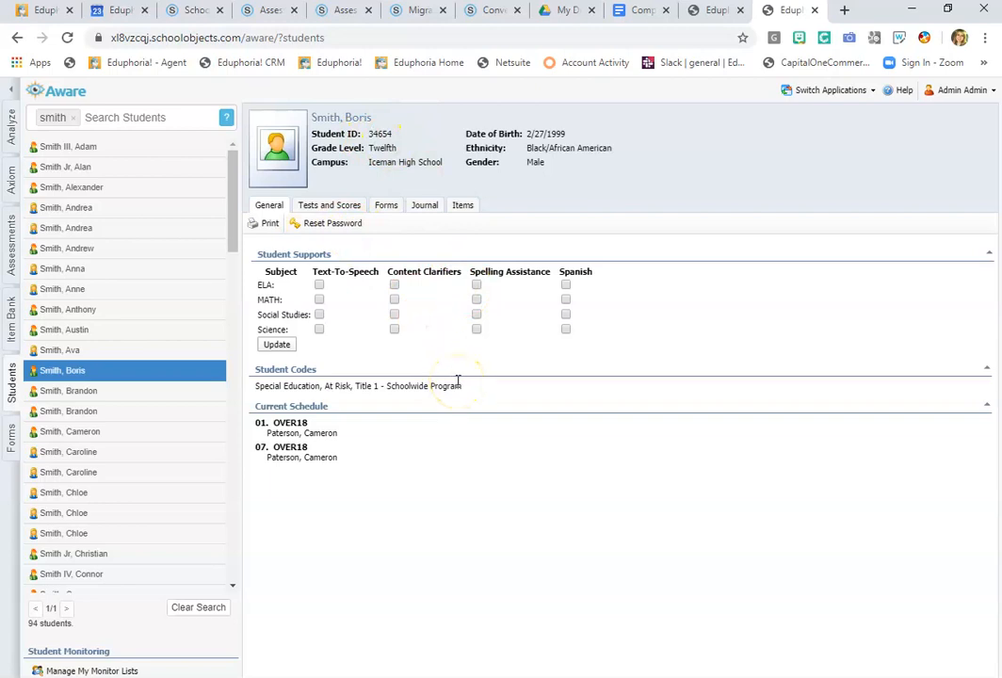
mouse_move(332, 228)
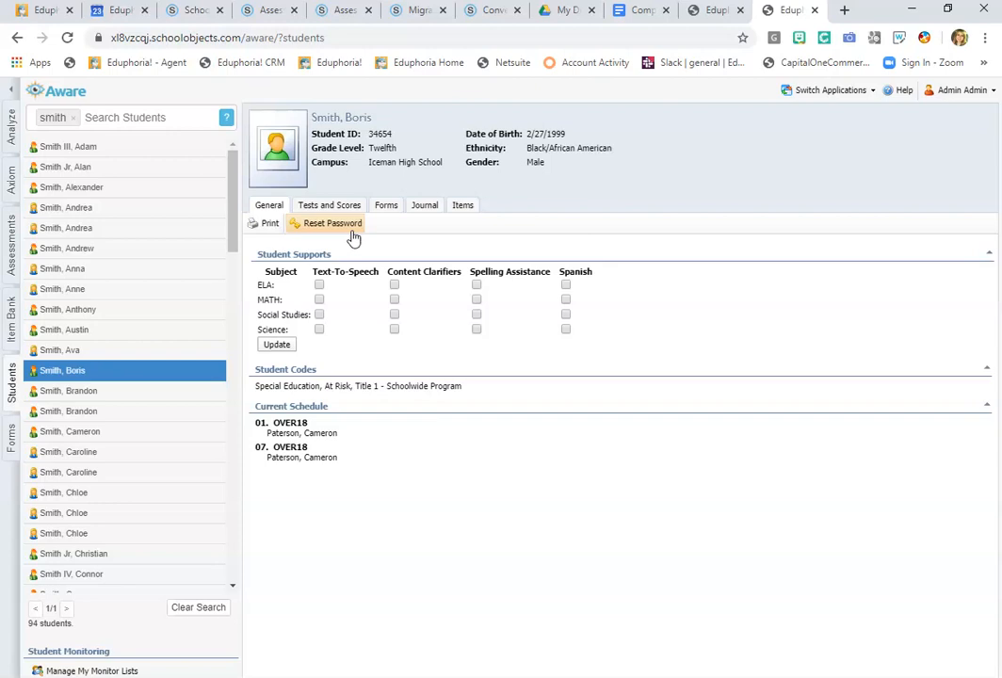
mouse_move(353, 237)
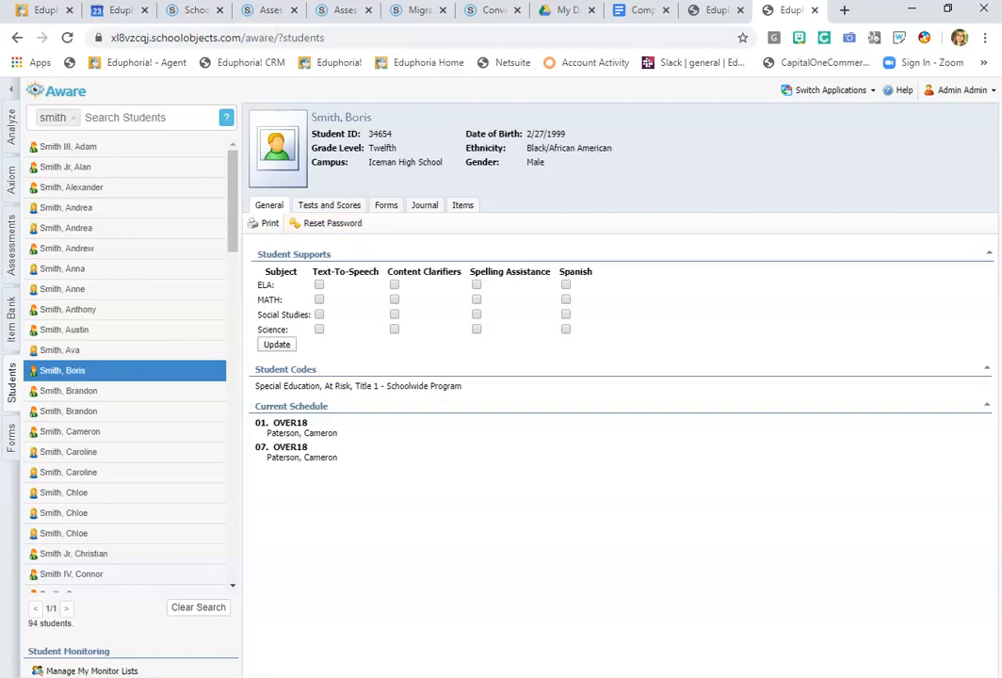